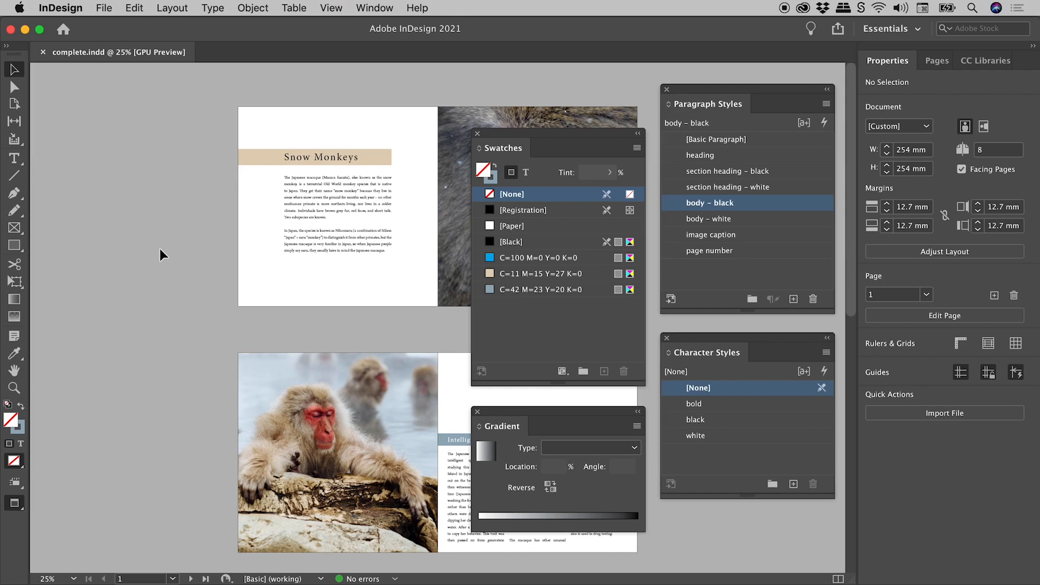
{"action": "mouse_move", "coordinate": [623, 301]}
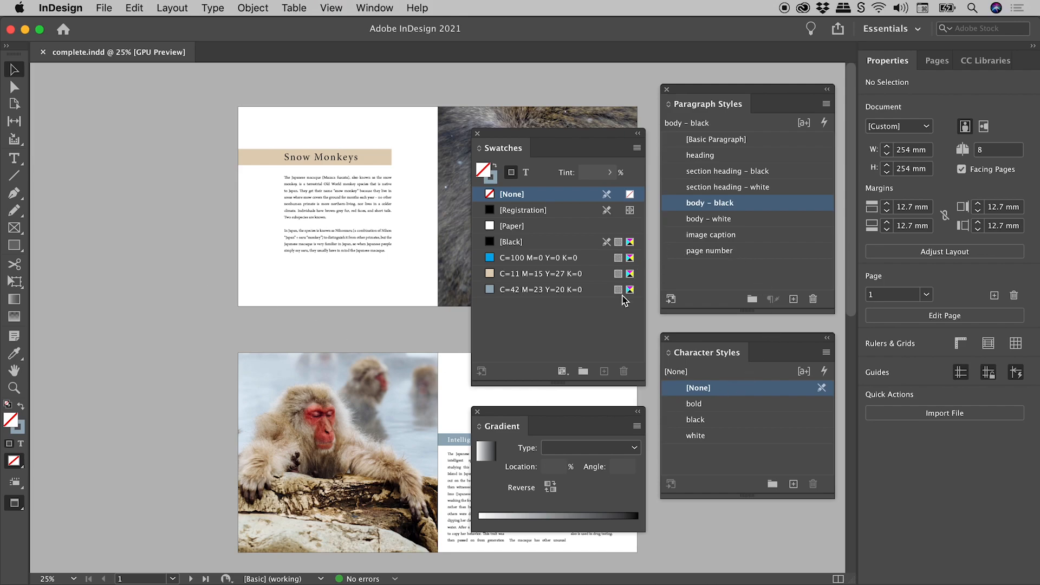
{"action": "mouse_move", "coordinate": [622, 330]}
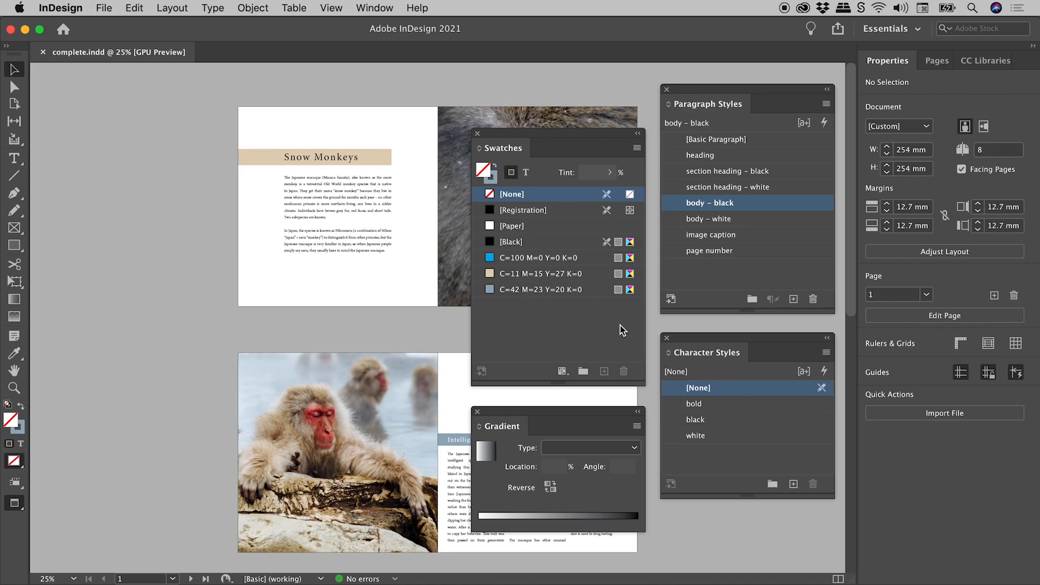
{"action": "mouse_move", "coordinate": [443, 284]}
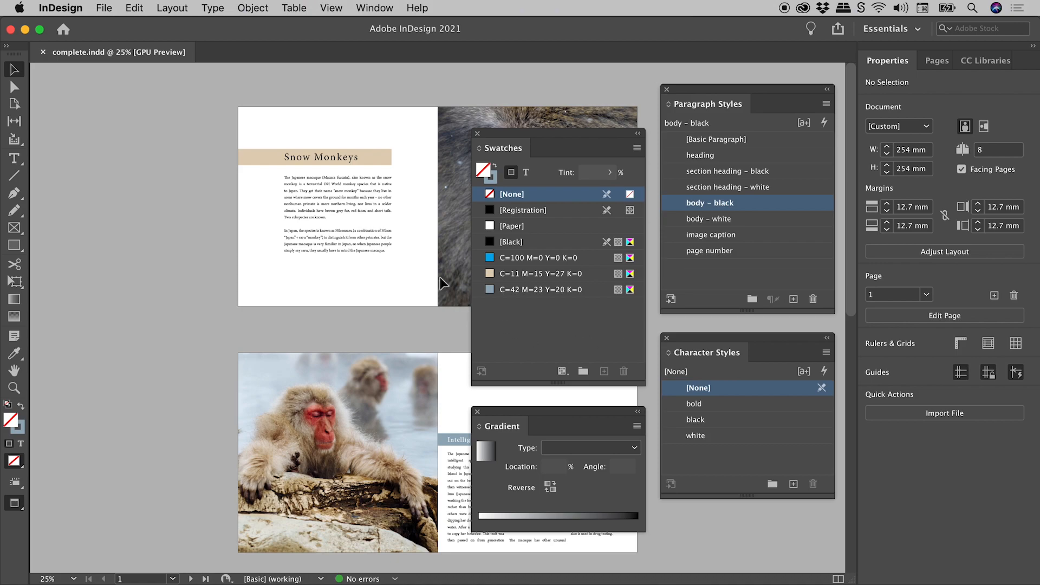
{"action": "mouse_move", "coordinate": [440, 330]}
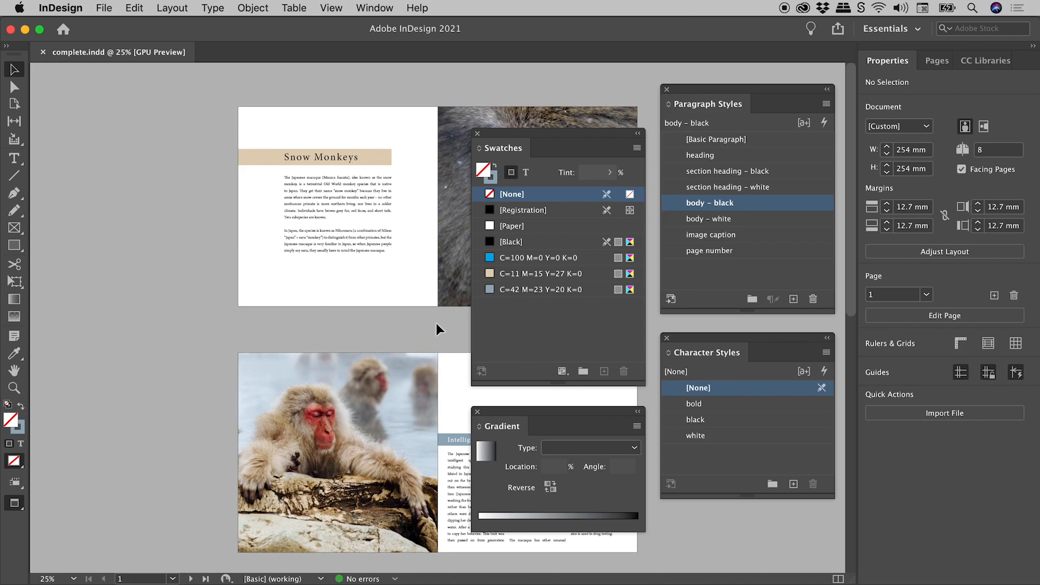
Open the Guides & Pasteboard page of InDesign's Preferences dialog
{"action": "scroll", "scroll_direction": "down", "scroll_amount": 3}
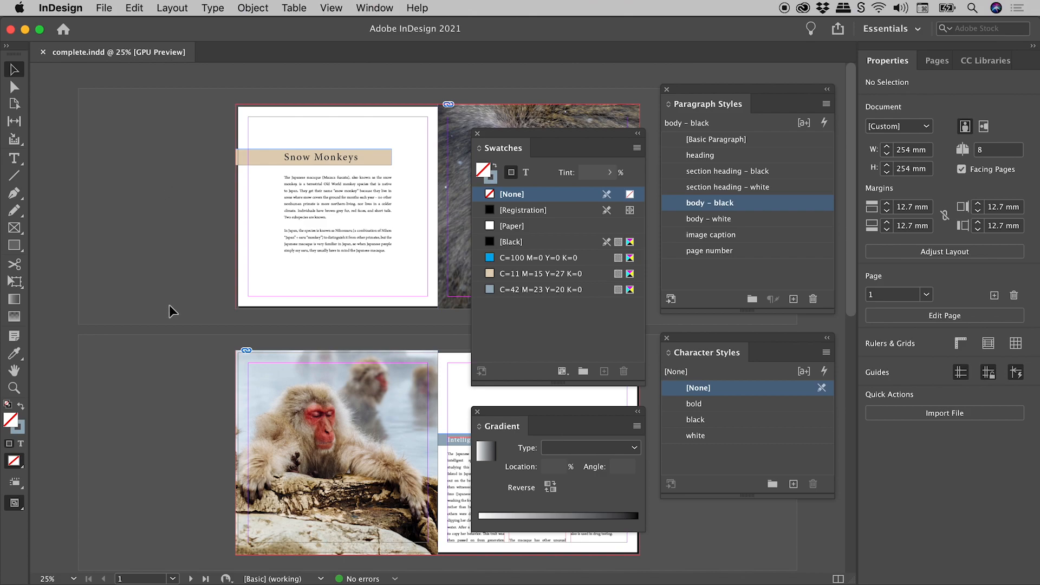
{"action": "mouse_move", "coordinate": [177, 283]}
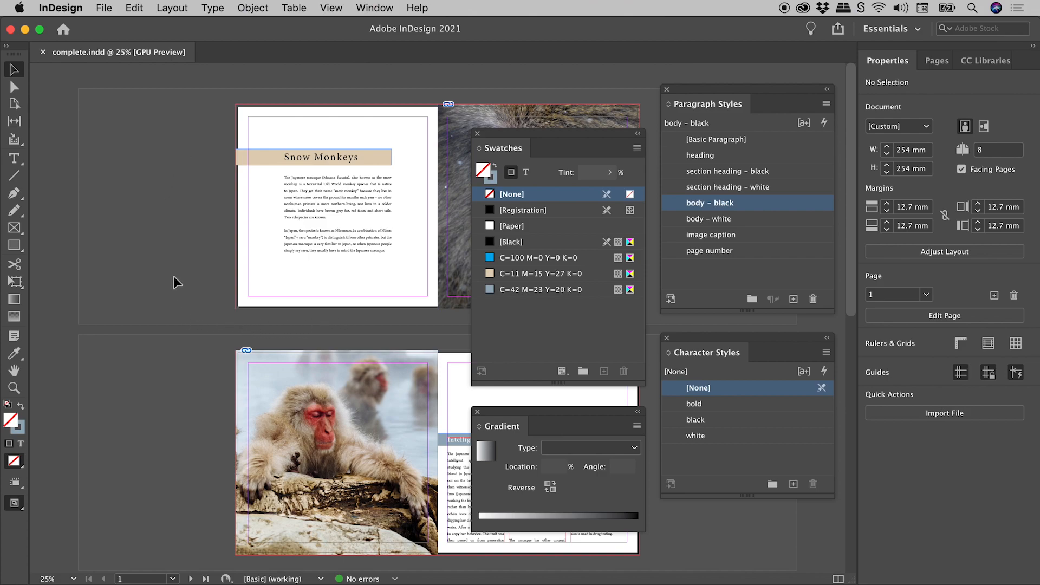
{"action": "mouse_move", "coordinate": [169, 231]}
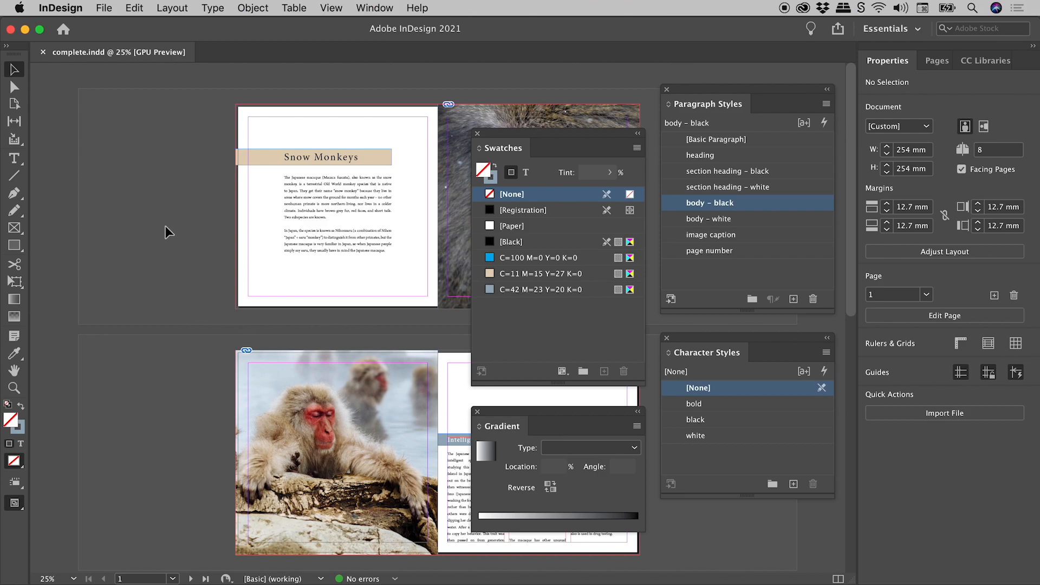
{"action": "mouse_move", "coordinate": [98, 238]}
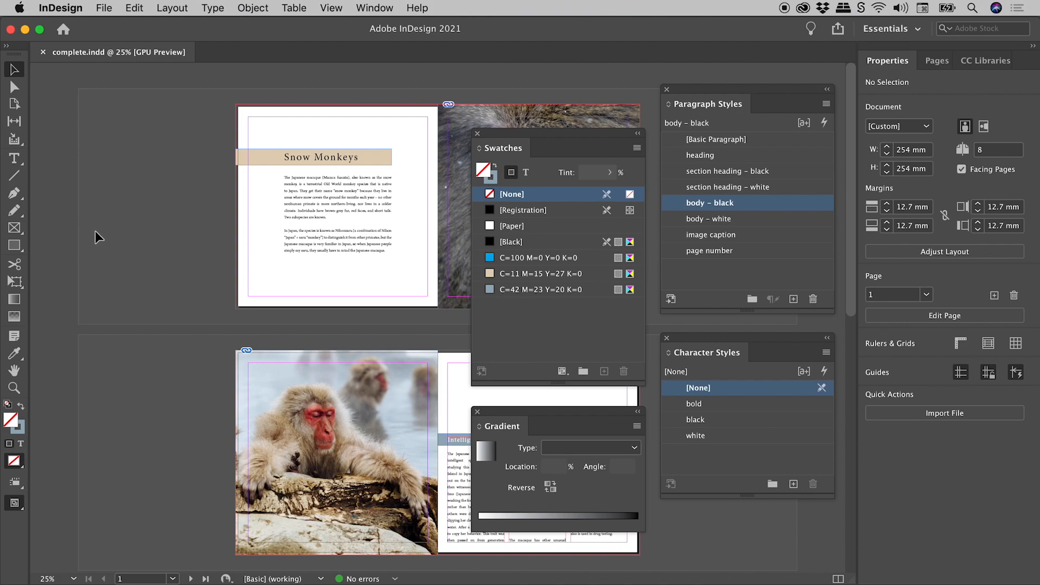
{"action": "mouse_move", "coordinate": [233, 240]}
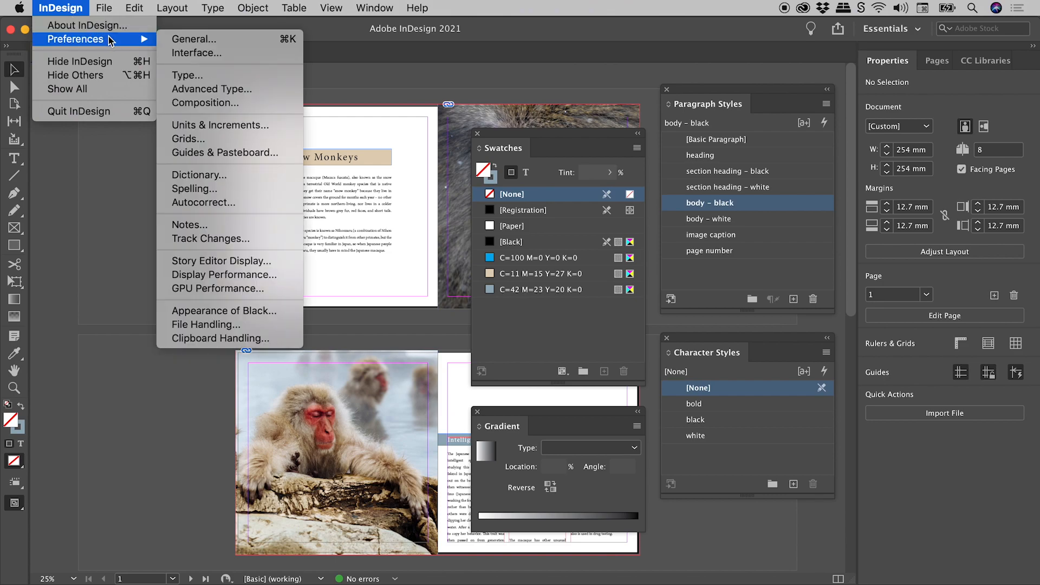
{"action": "mouse_move", "coordinate": [224, 153]}
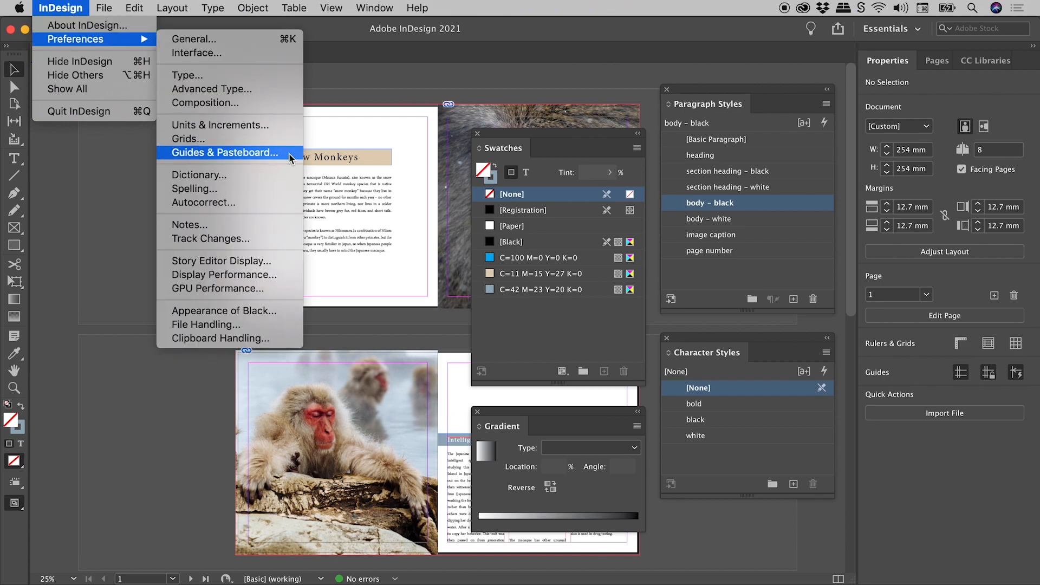
{"action": "left_click", "coordinate": [225, 153]}
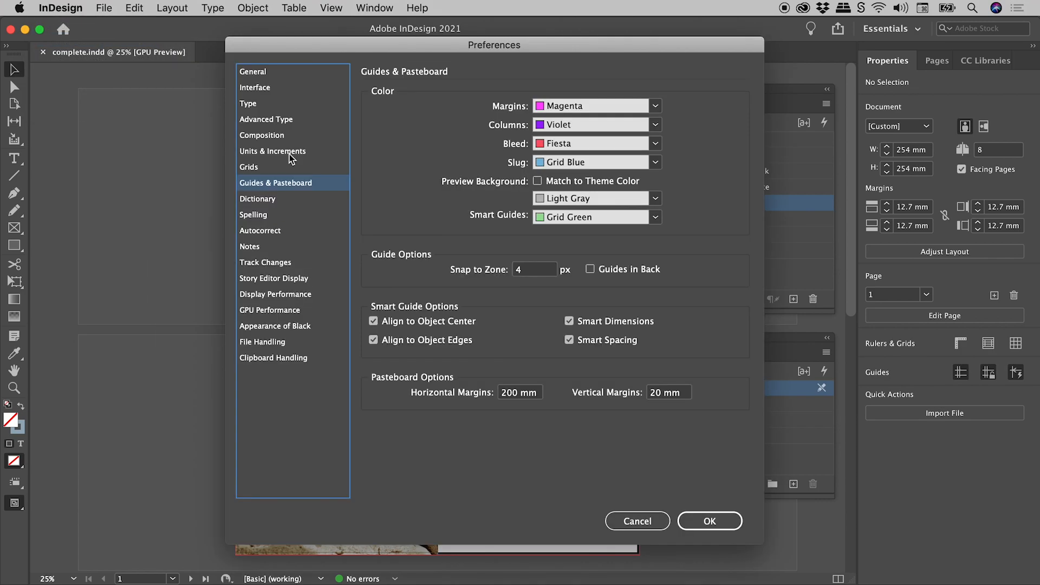
{"action": "mouse_move", "coordinate": [435, 390]}
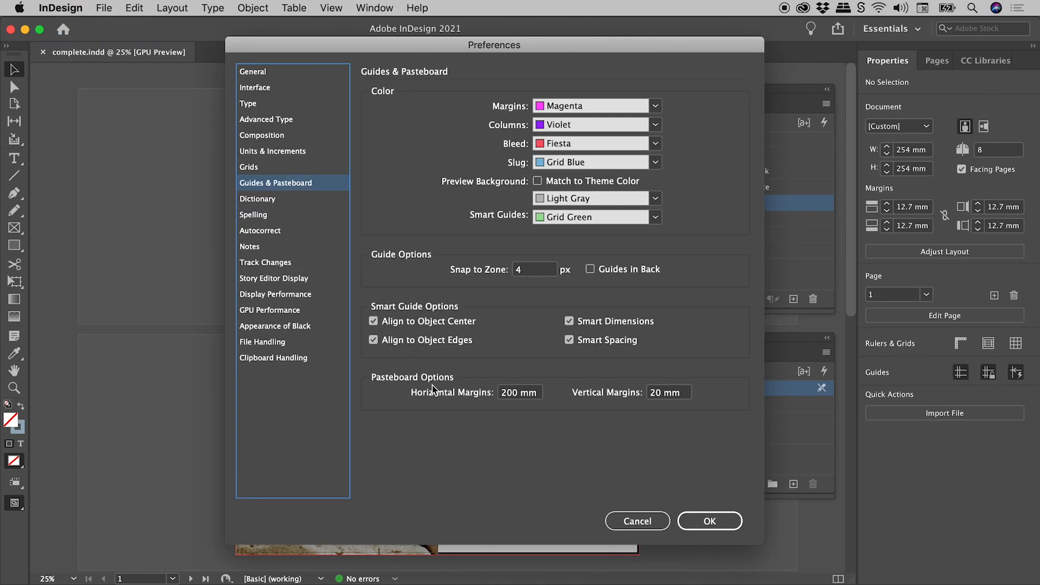
{"action": "mouse_move", "coordinate": [469, 408]}
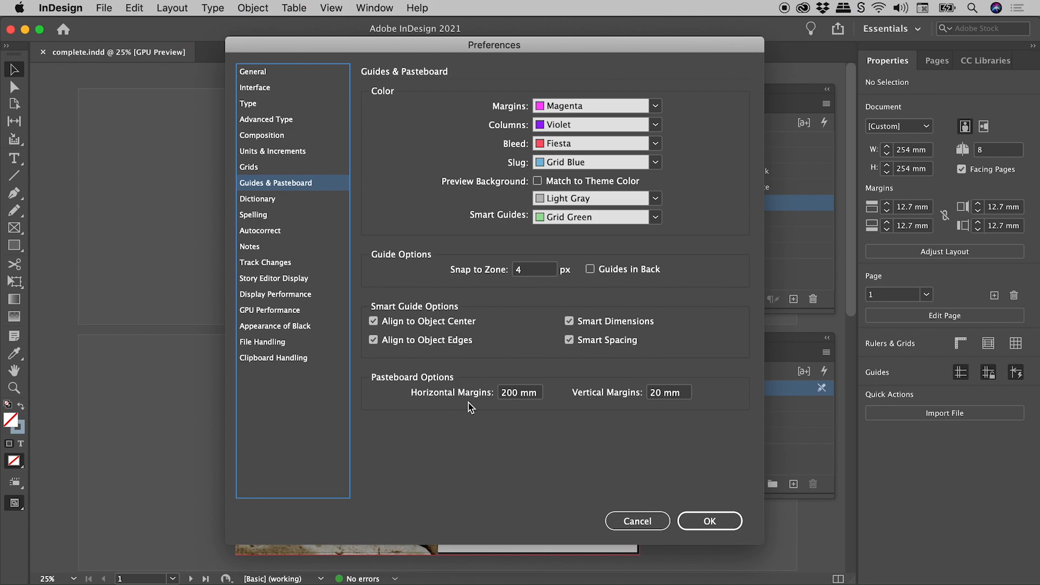
Change the horizontal pasteboard margin from 200 mm to 500 mm and confirm
{"action": "triple_click", "coordinate": [519, 392]}
{"action": "type", "text": "500"}
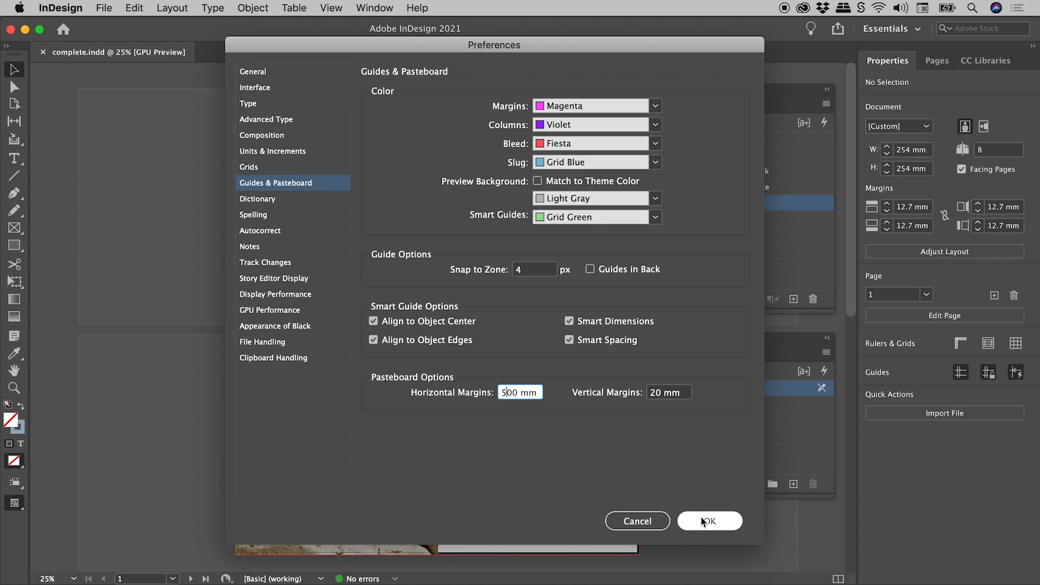
{"action": "left_click", "coordinate": [708, 521]}
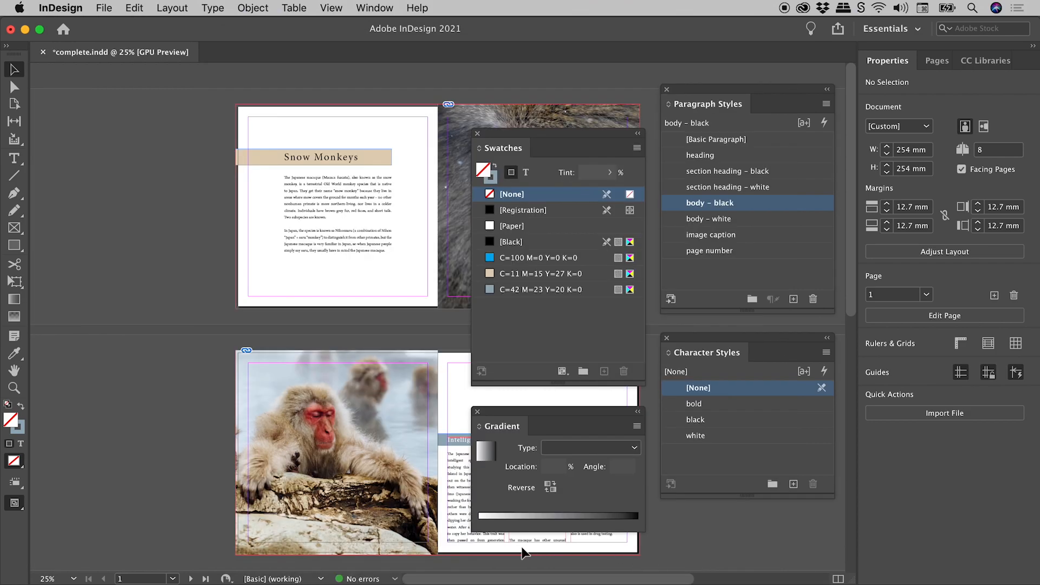